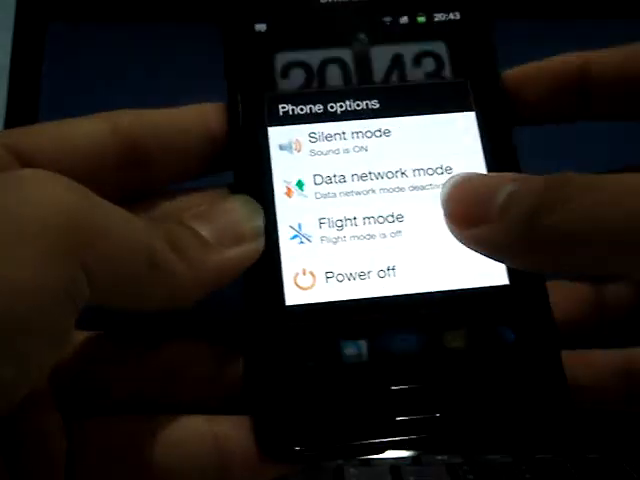
Power off the Galaxy S2 and confirm the shutdown
{"action": "left_click", "coordinate": [350, 278]}
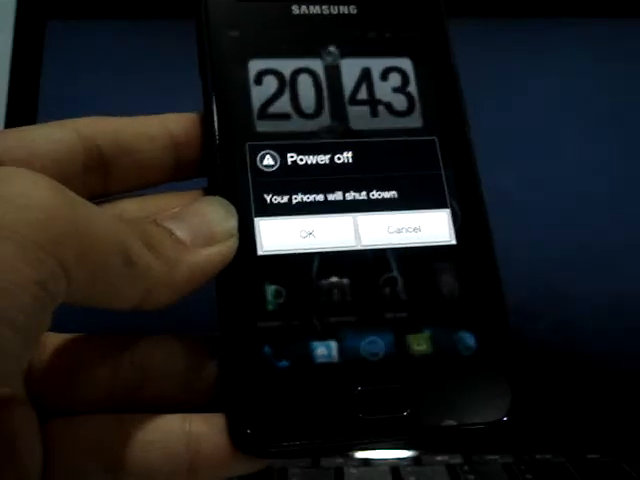
{"action": "left_click", "coordinate": [302, 232]}
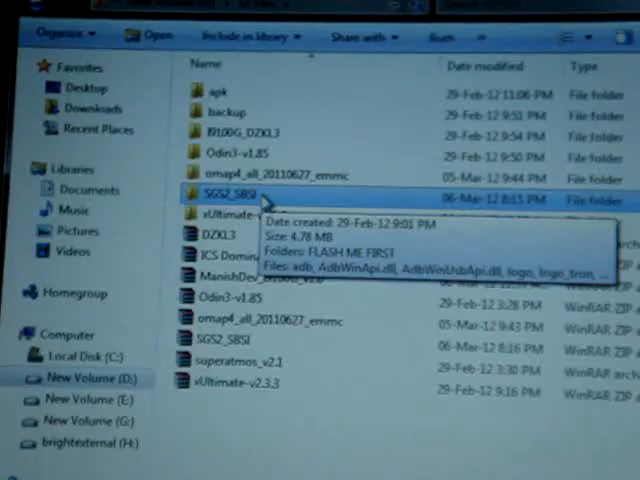
Open SGS2_SBSI on drive D, then its FLASH ME FIRST subfolder
{"action": "double_click", "coordinate": [230, 190]}
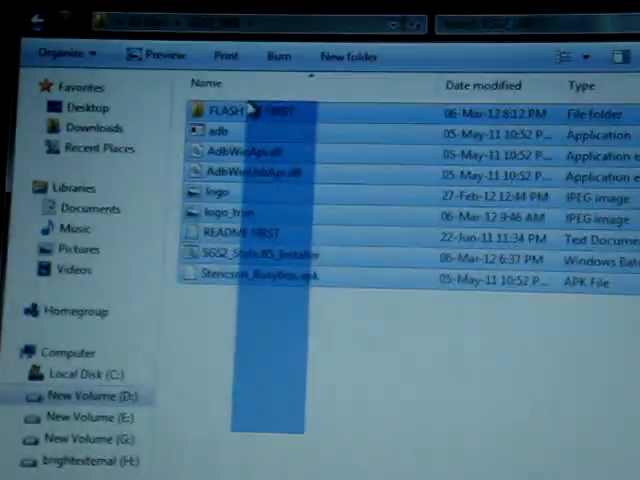
{"action": "left_click", "coordinate": [240, 105]}
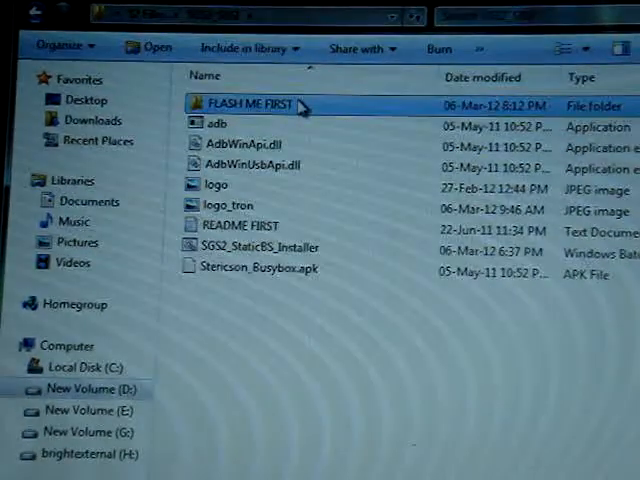
{"action": "double_click", "coordinate": [247, 104]}
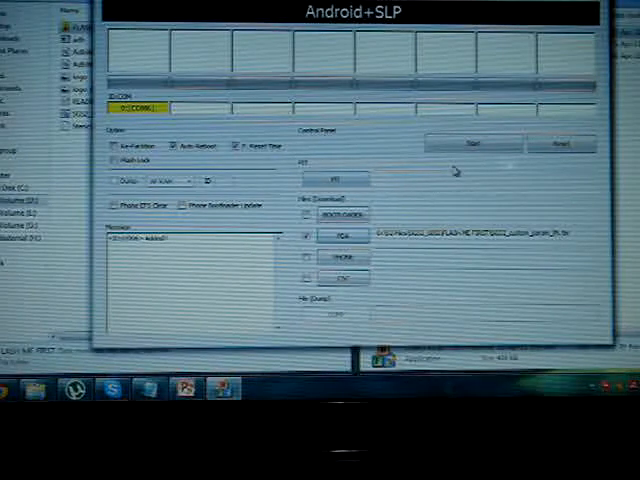
Start flashing the FLASH ME FIRST kernel loaded in the PDA slot
{"action": "left_click", "coordinate": [469, 144]}
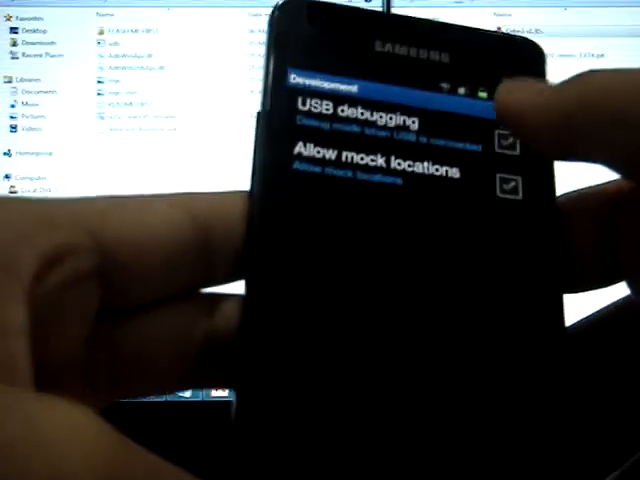
Turn on USB debugging and accept its warning
{"action": "left_click", "coordinate": [509, 140]}
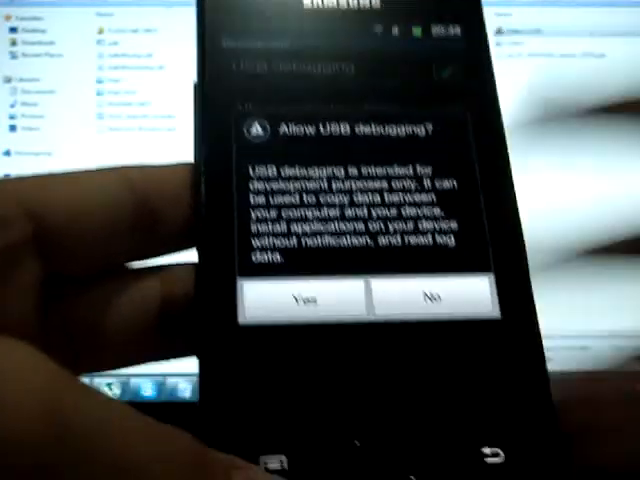
{"action": "left_click", "coordinate": [304, 301]}
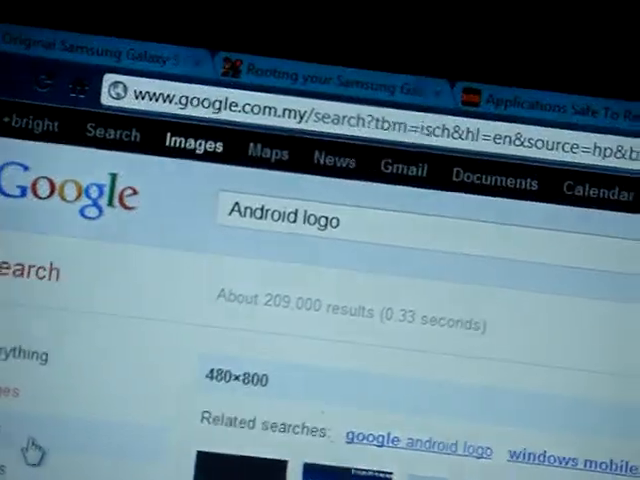
Scroll through the 480×800 Android logo image results
{"action": "scroll", "scroll_direction": "down", "scroll_amount": 3}
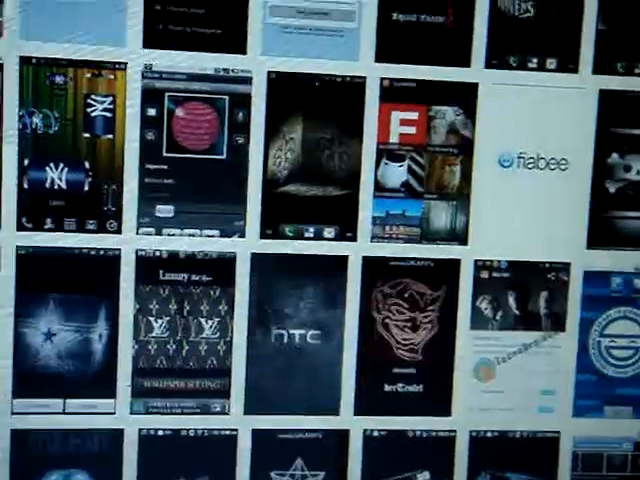
{"action": "scroll", "scroll_direction": "down", "scroll_amount": 3}
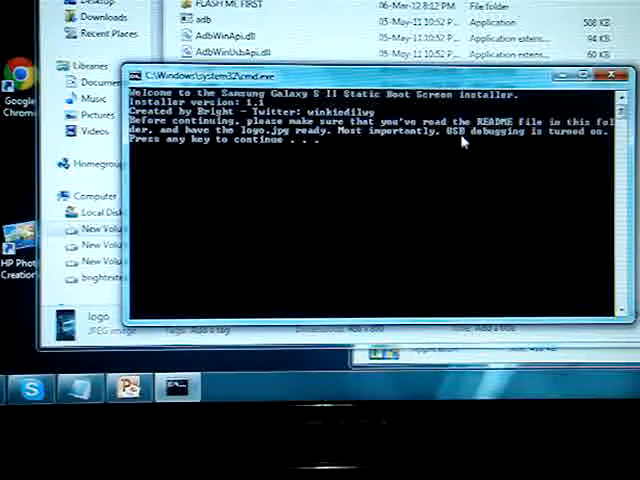
{"action": "mouse_move", "coordinate": [593, 135]}
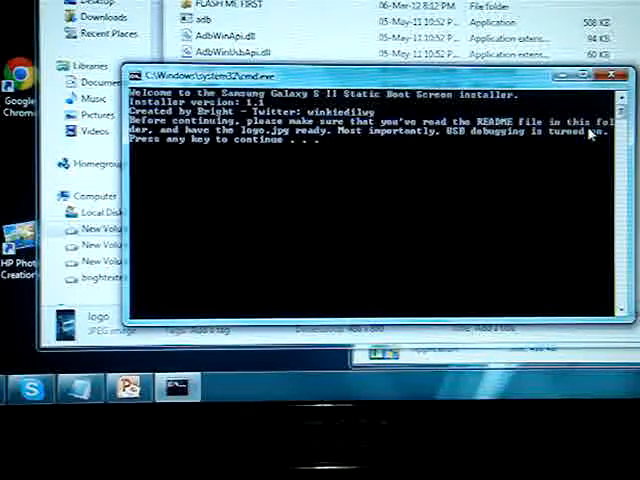
Continue past the installer's welcome notice so it restarts adb and checks Busybox
{"action": "key", "text": "enter"}
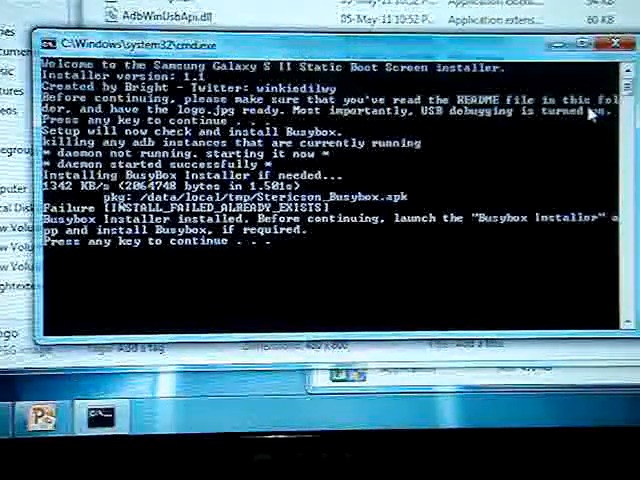
Proceed past the Busybox prompt and acknowledge the 'Enjoy your new static boot screen' message
{"action": "key", "text": "enter"}
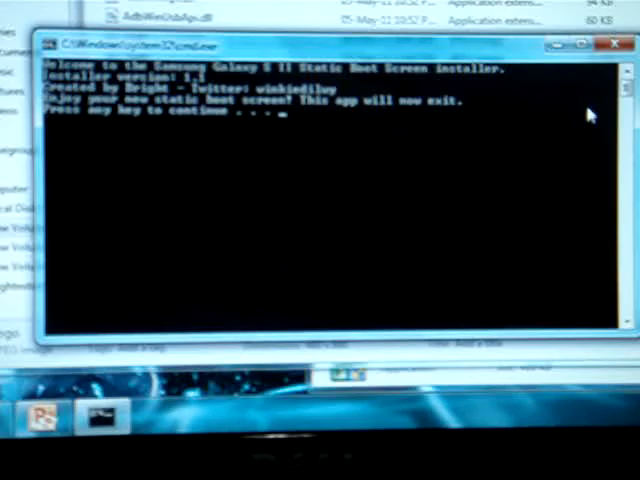
{"action": "key", "text": "enter"}
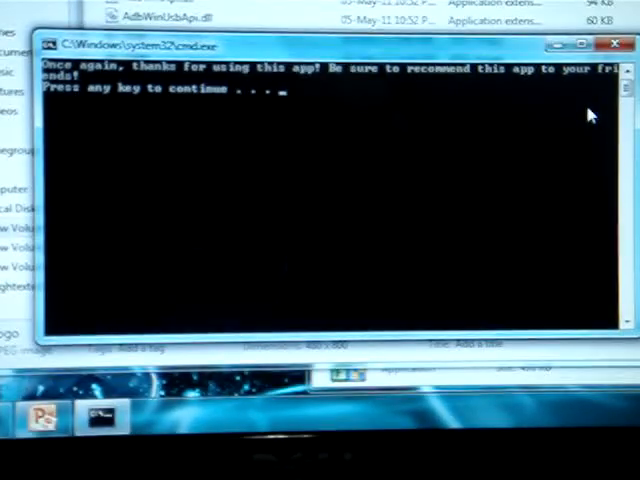